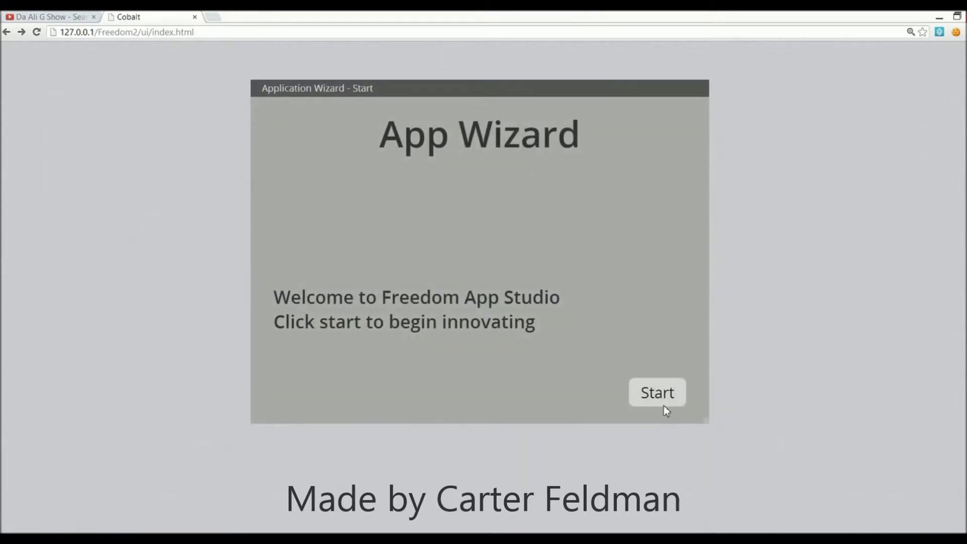
Start a new iOS project named 'Borat App' and advance to the icon step.
left_click(656, 392)
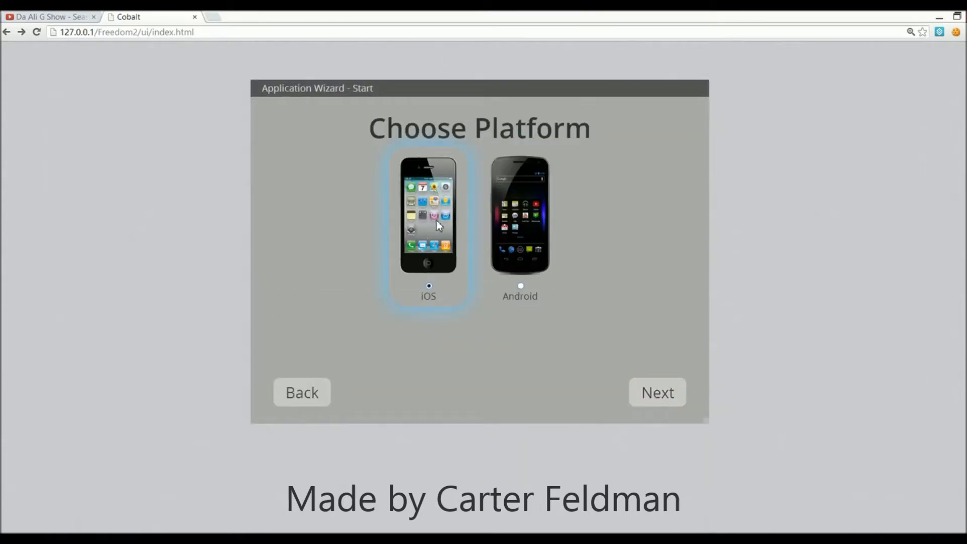
left_click(657, 392)
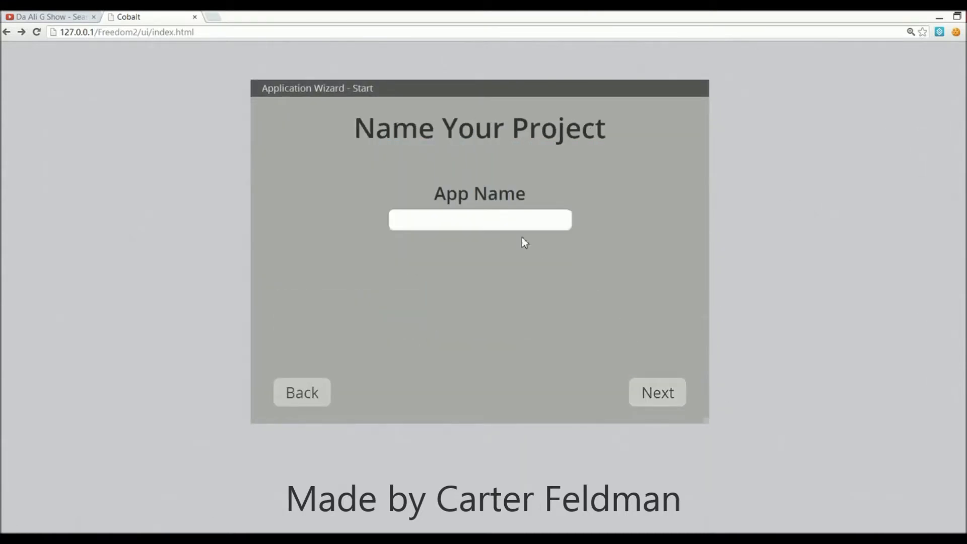
left_click(480, 221)
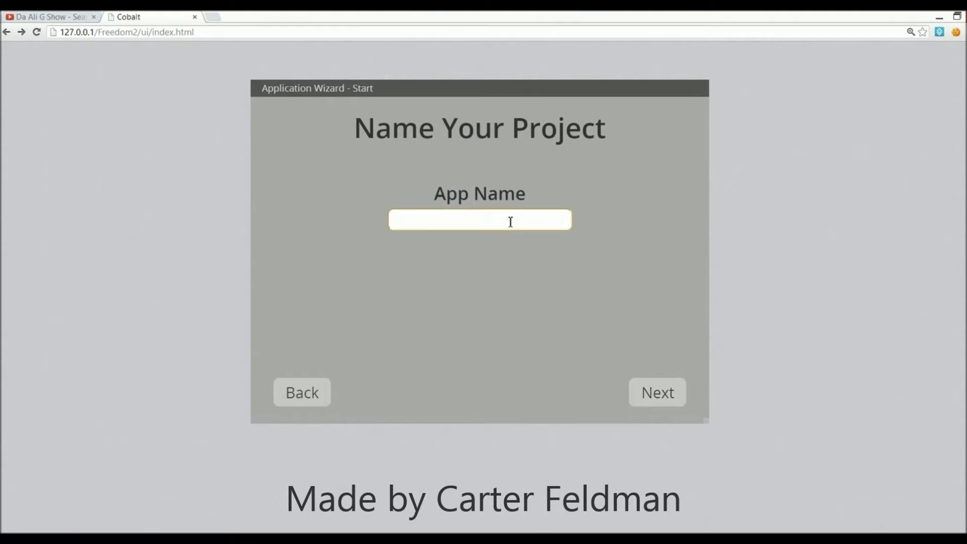
type("Borat App")
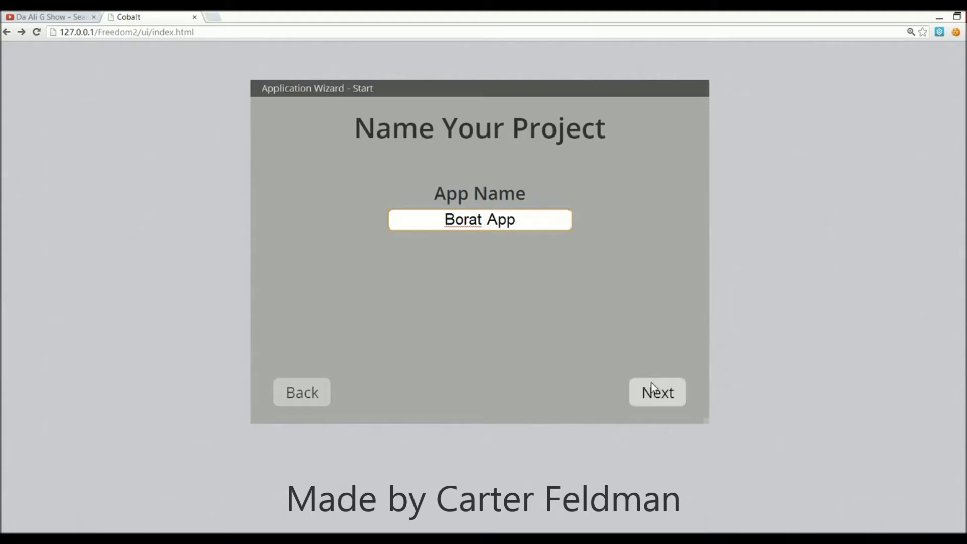
left_click(656, 392)
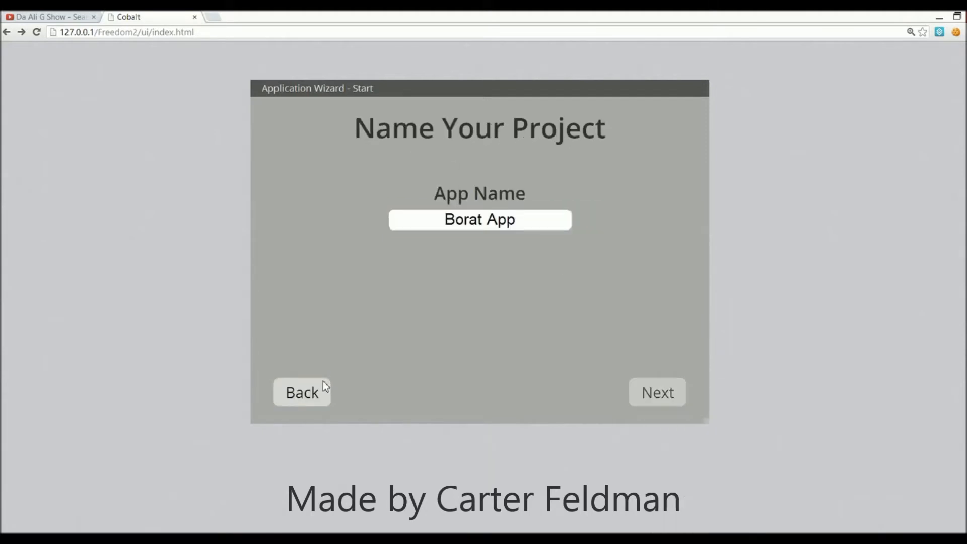
left_click(657, 392)
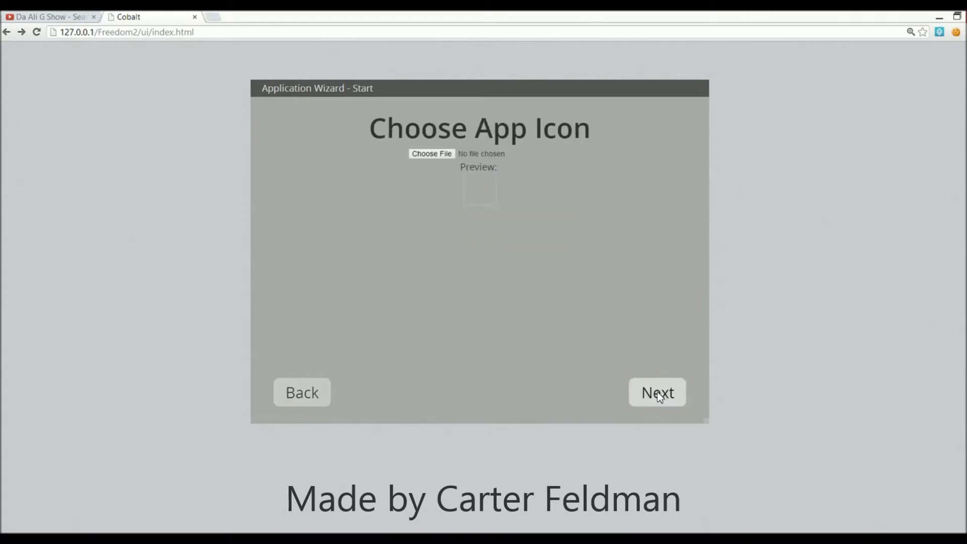
Browse Downloads folders in the file-open dialog looking for the icon image.
left_click(432, 153)
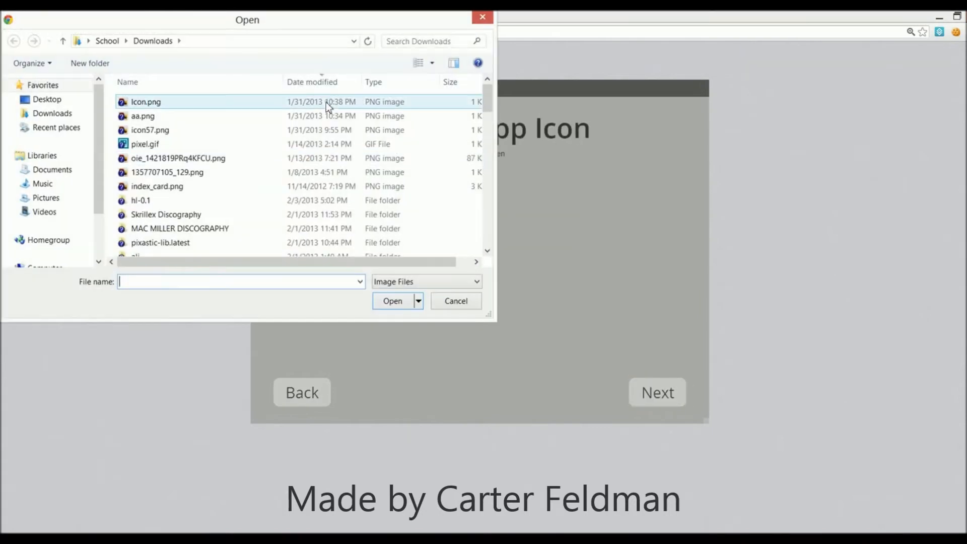
left_click(157, 187)
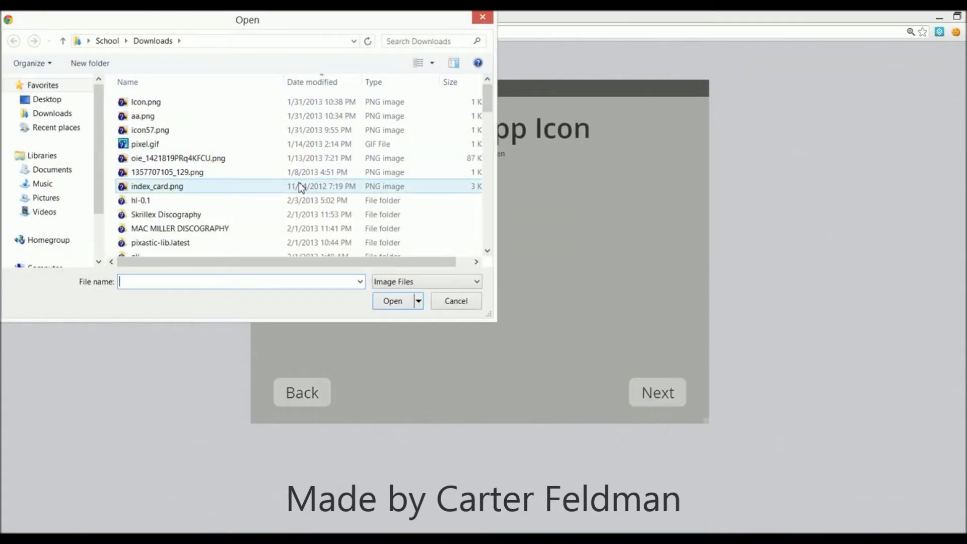
double_click(166, 214)
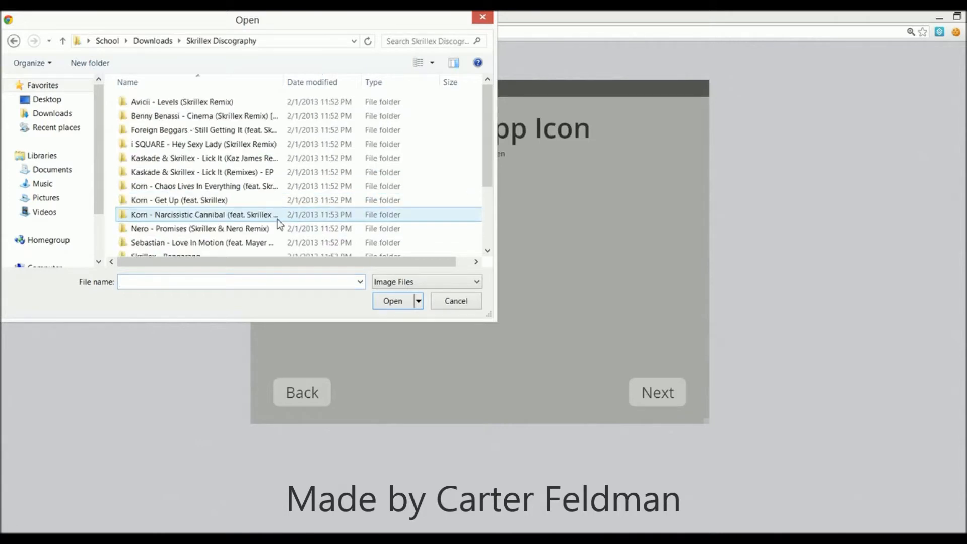
double_click(183, 101)
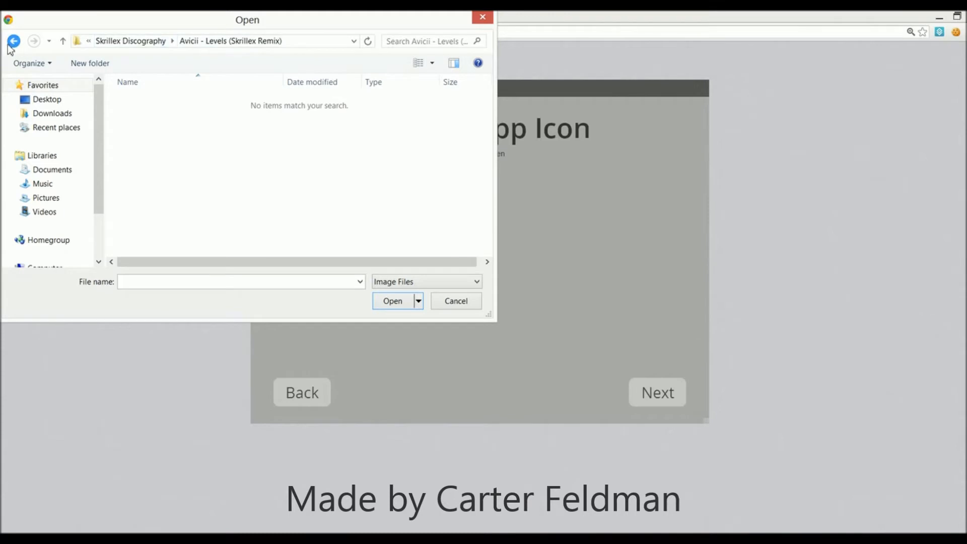
left_click(13, 40)
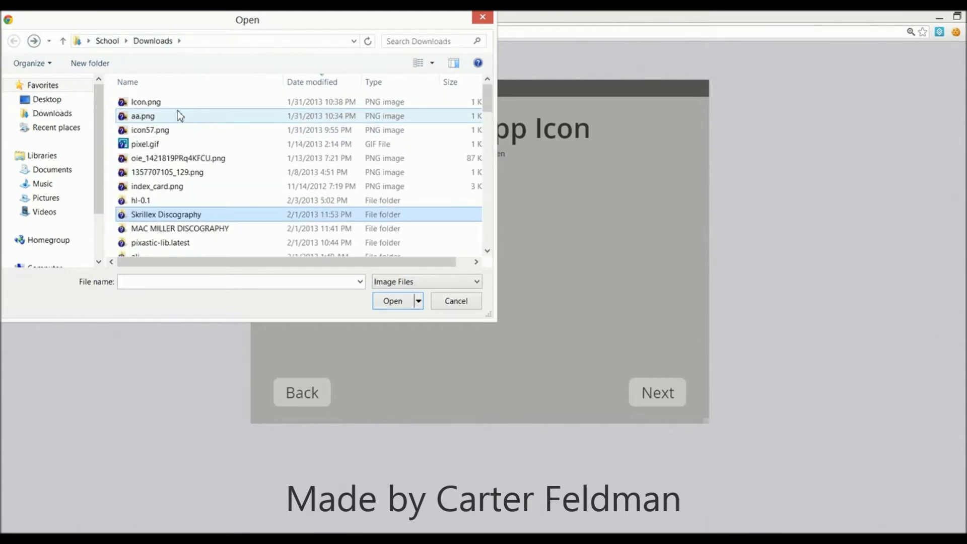
mouse_move(177, 158)
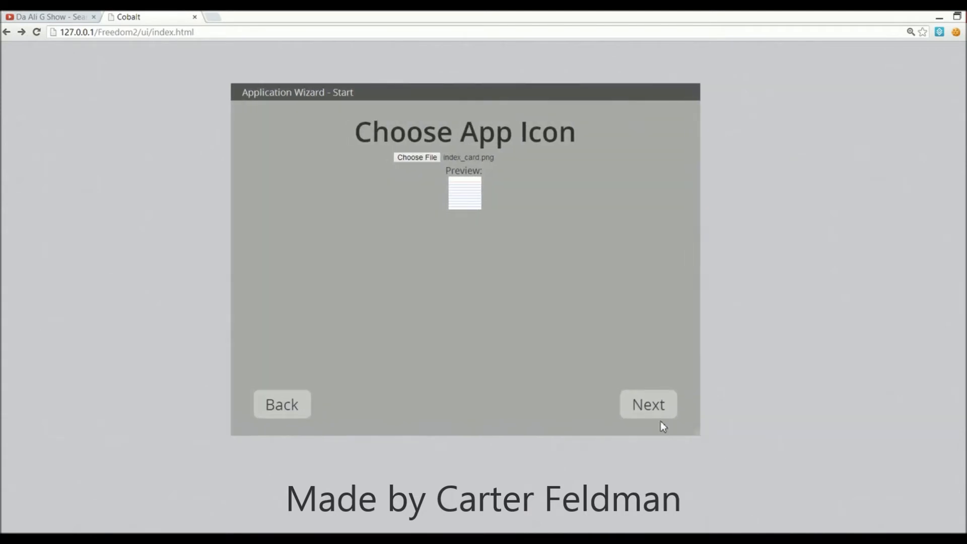
Finish the wizard with index_card.png as icon, reaching the starter code editor.
left_click(648, 404)
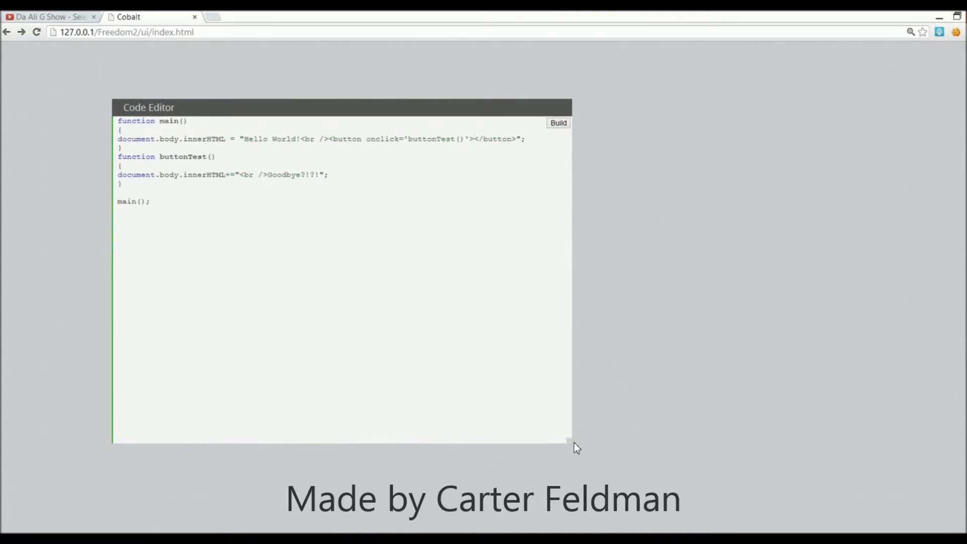
Label the button 'Borat' and make taps append 'It is NICE!!!'.
right_click(497, 137)
type("B")
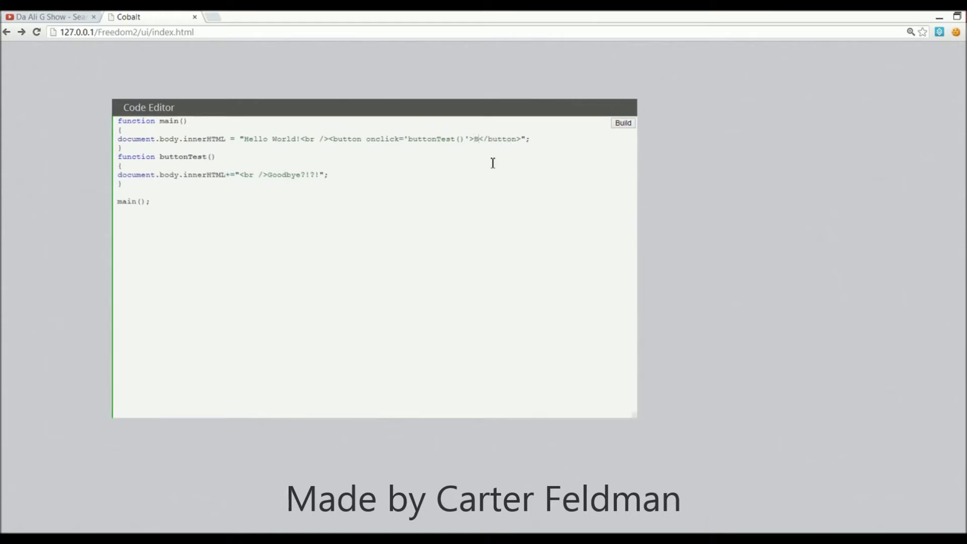
type("orat")
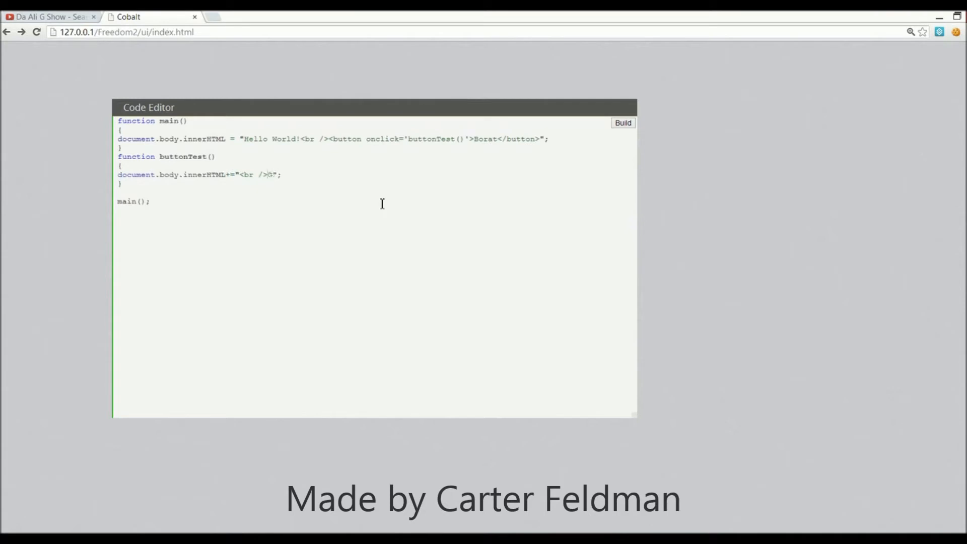
type("It")
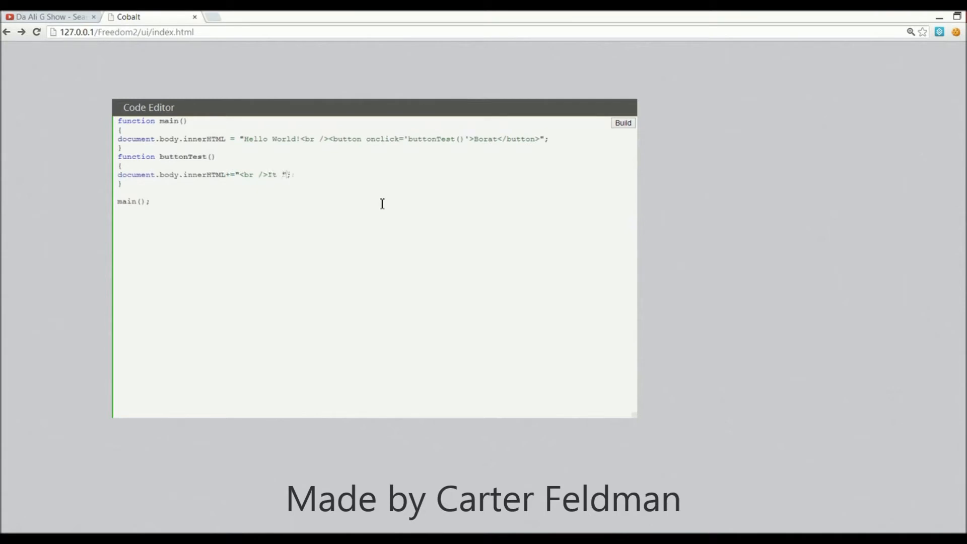
type("is NICE")
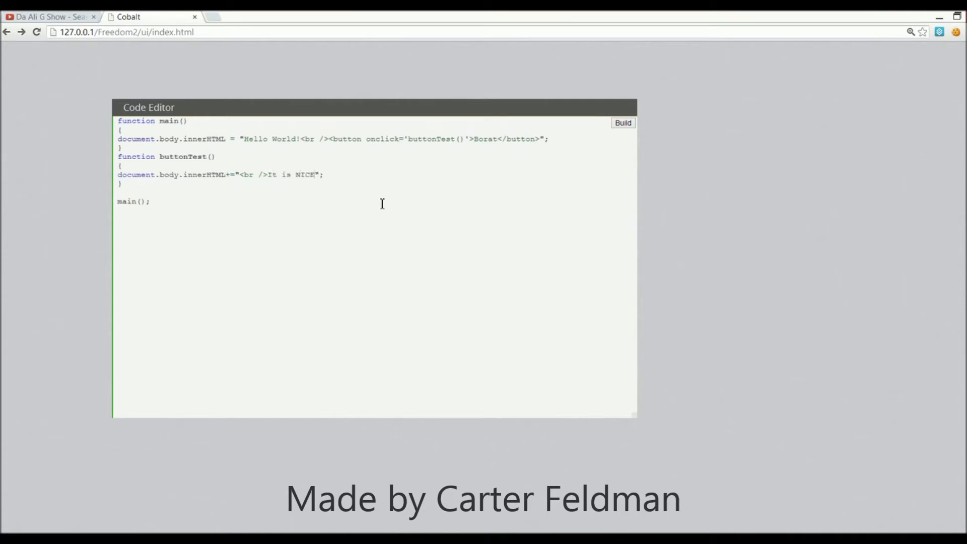
type("!!!")
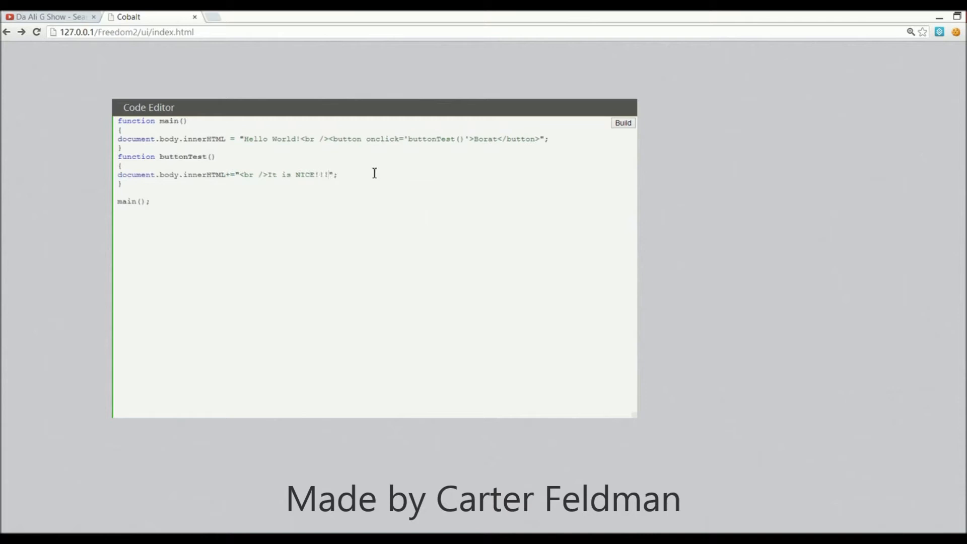
mouse_move(358, 174)
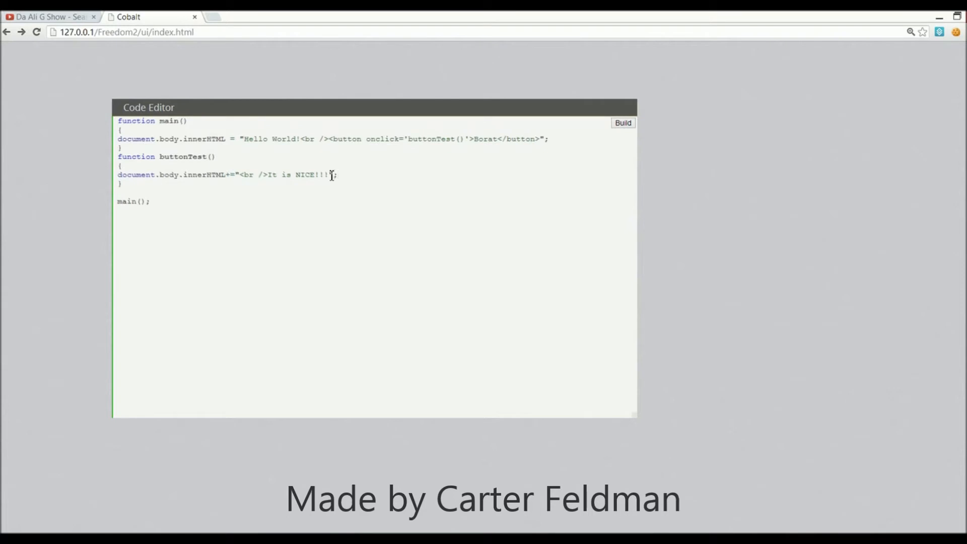
mouse_move(357, 151)
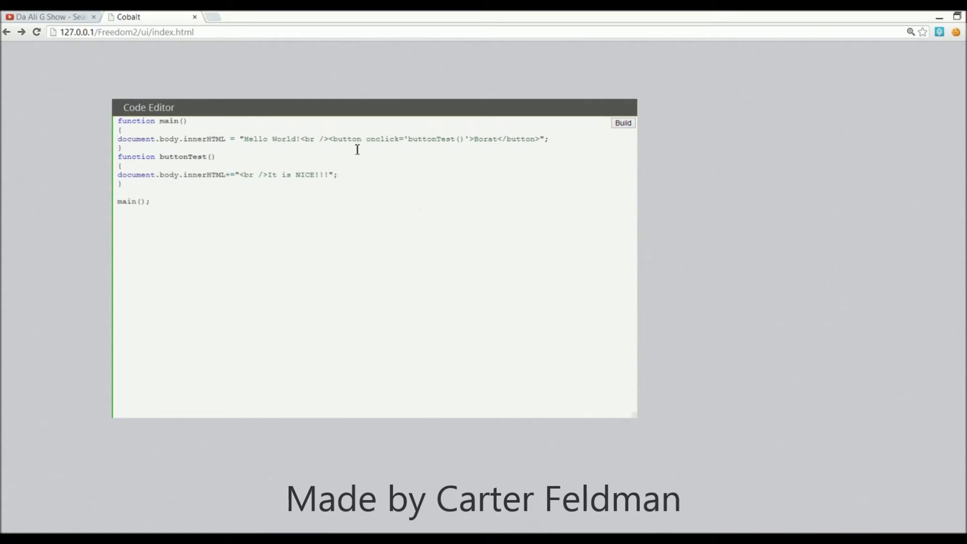
mouse_move(322, 228)
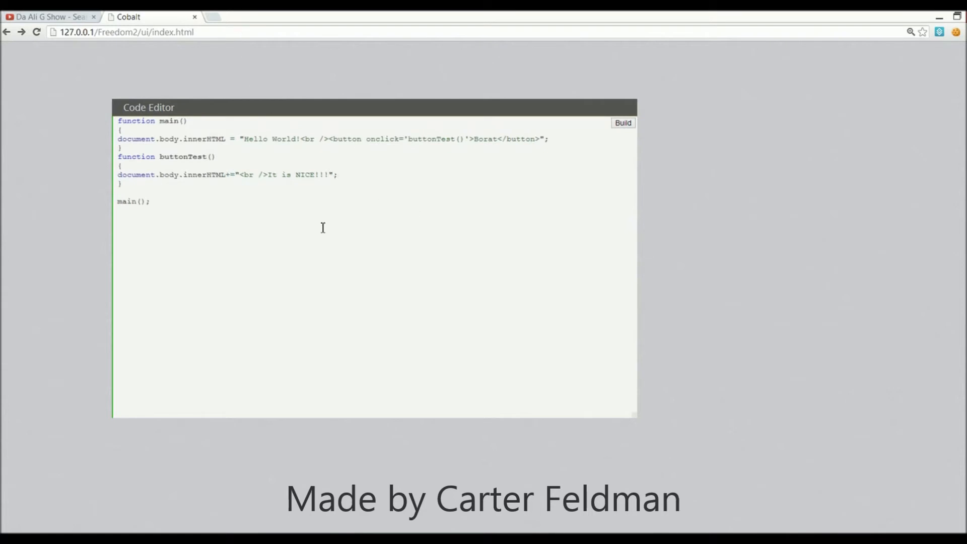
mouse_move(295, 179)
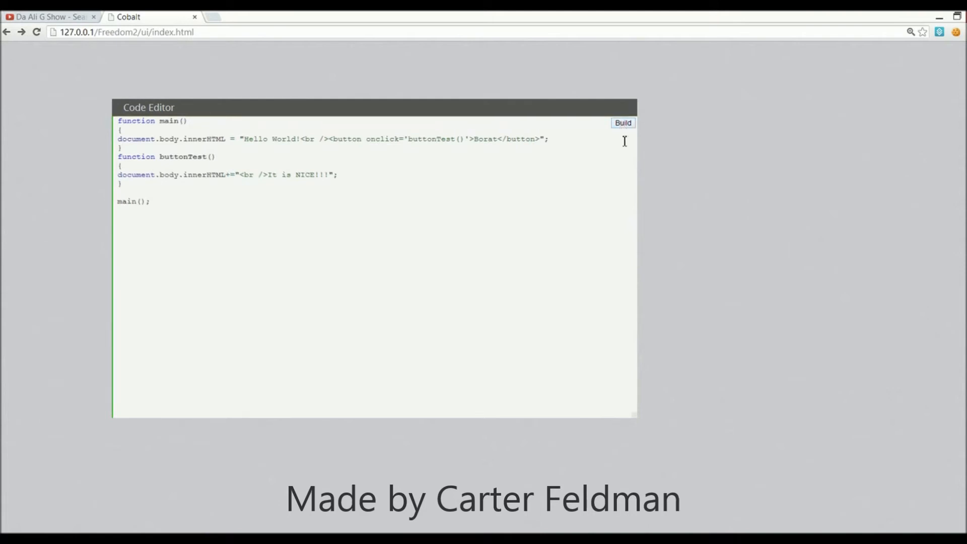
Build the Borat App from the edited code.
left_click(623, 123)
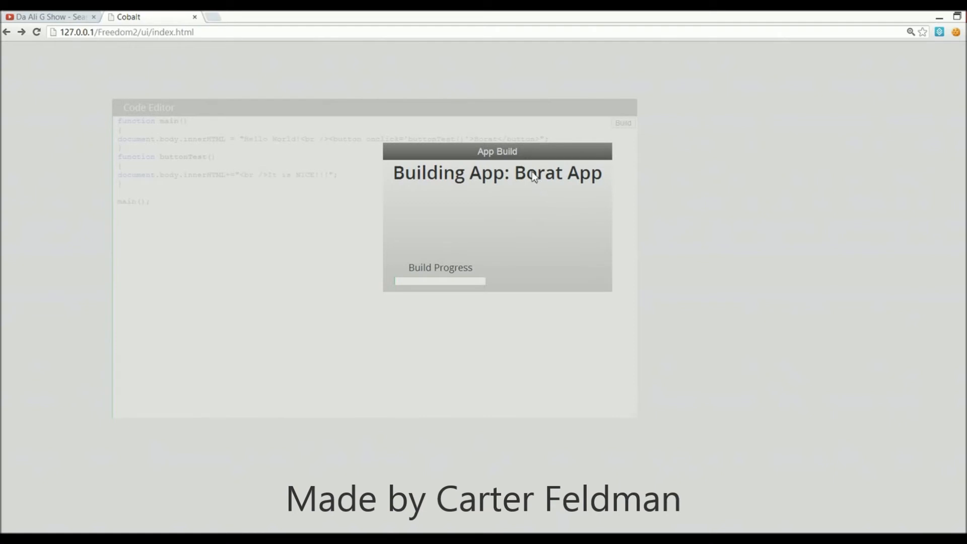
mouse_move(469, 236)
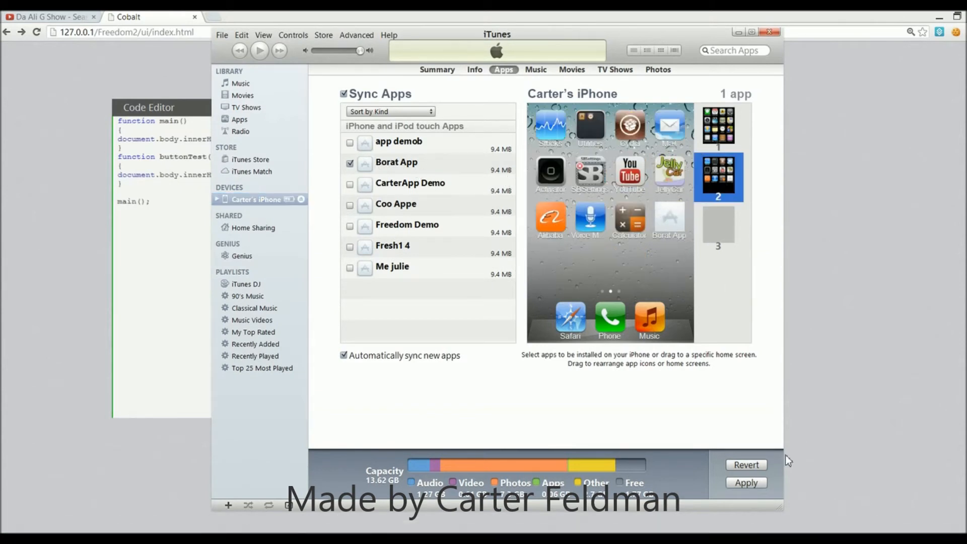
left_click(745, 482)
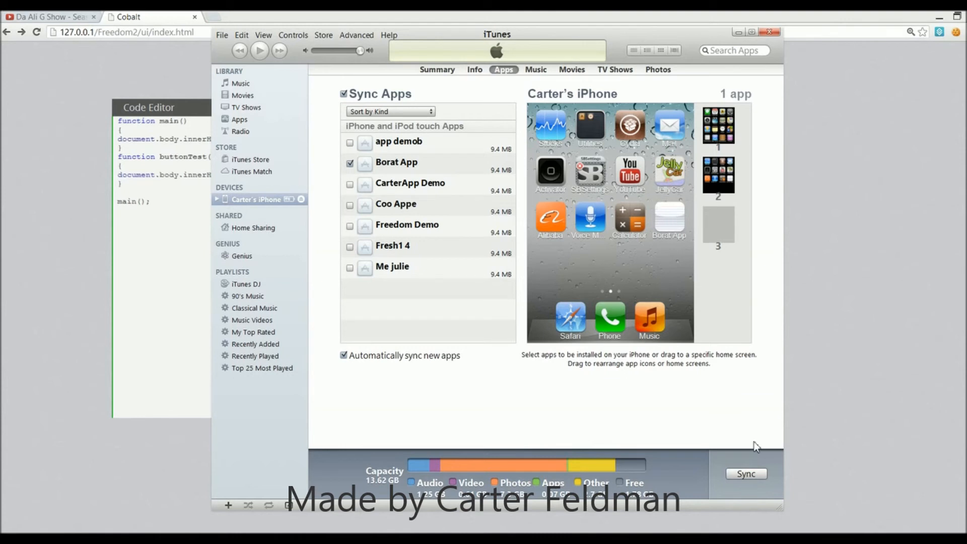
mouse_move(712, 85)
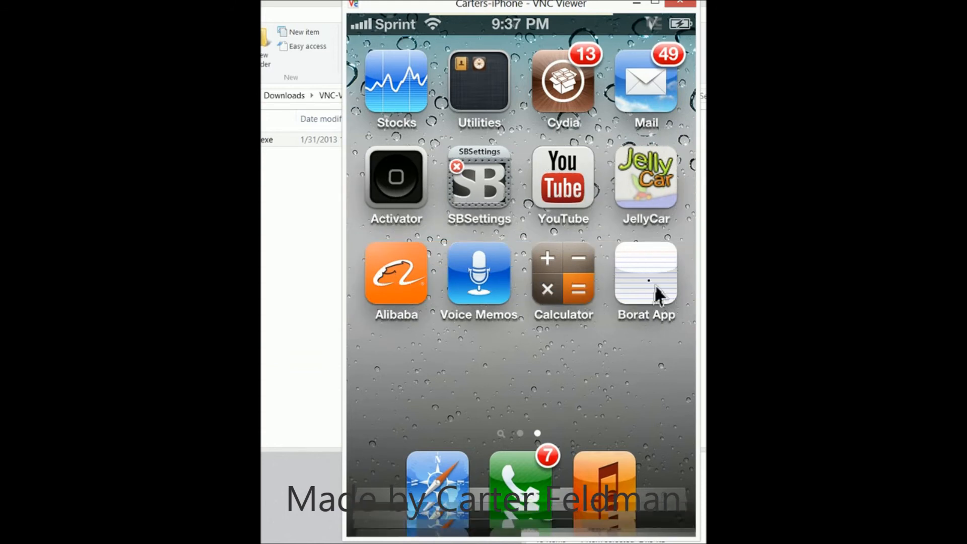
Launch Borat App on the iPhone and tap Borat five times, stacking 'It is NICE!!!' lines.
left_click(646, 281)
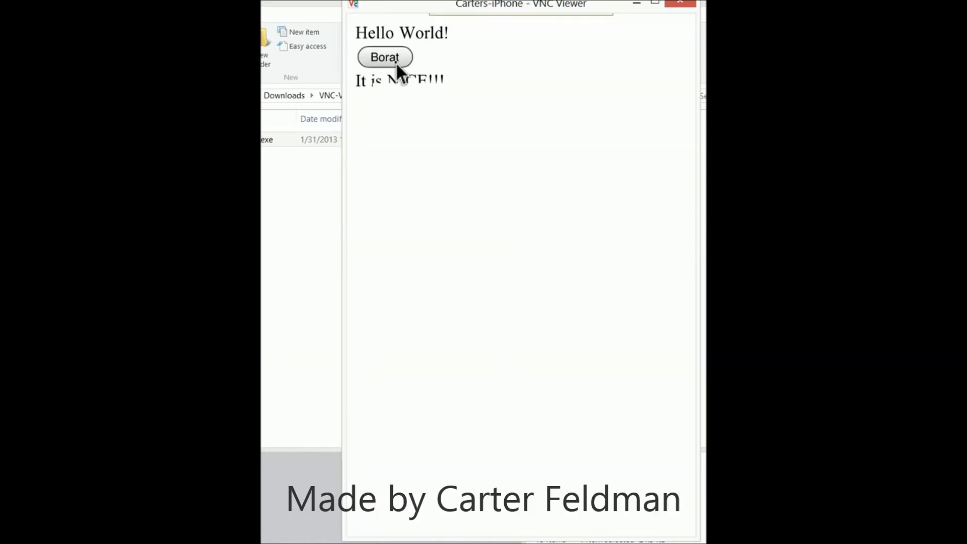
left_click(384, 56)
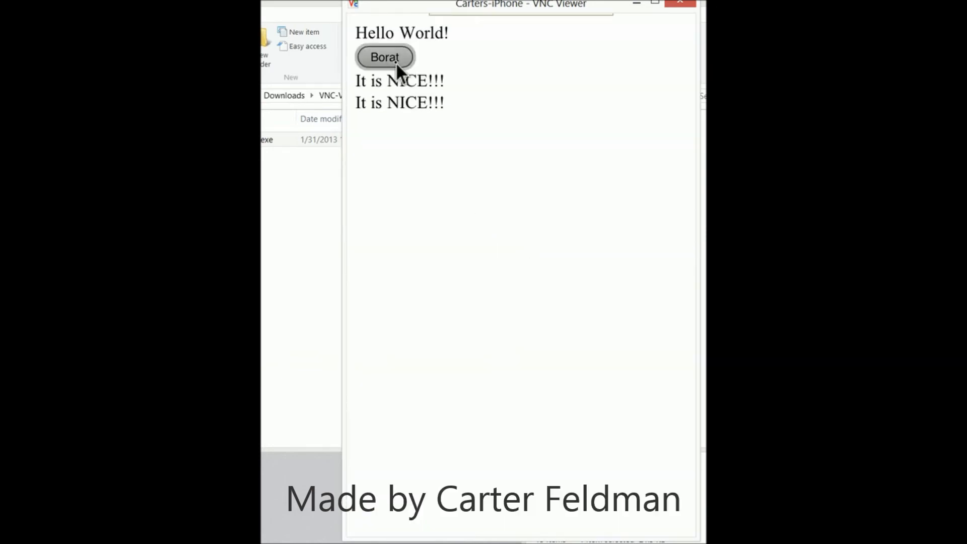
left_click(384, 56)
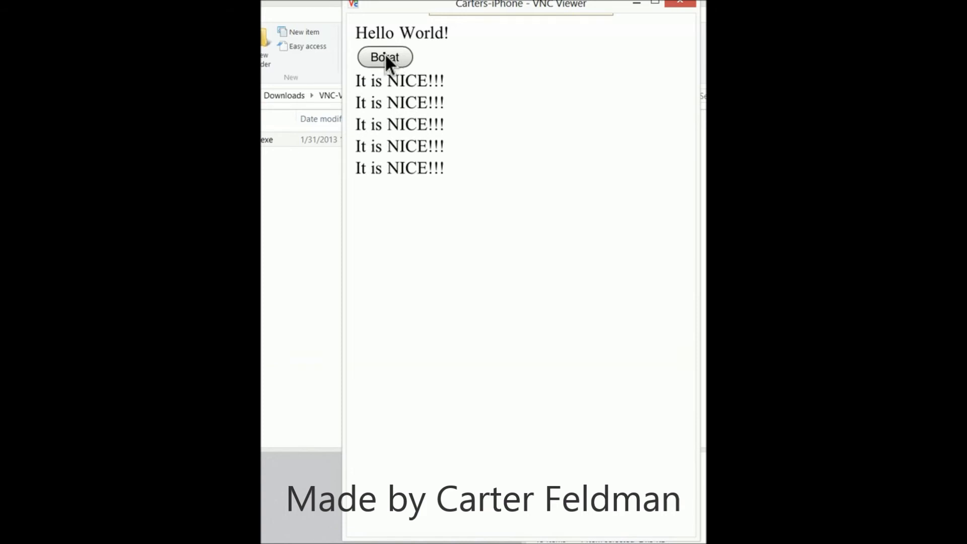
left_click(384, 57)
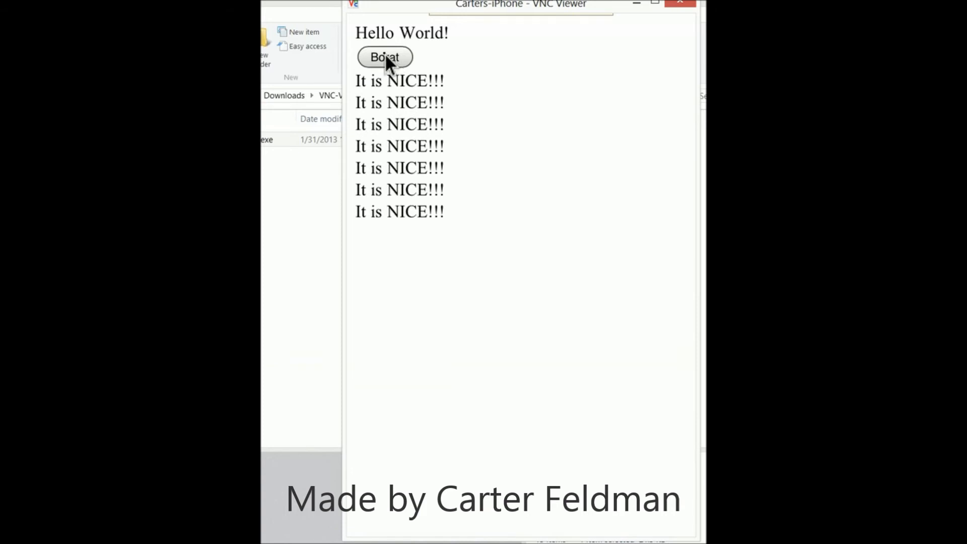
left_click(384, 57)
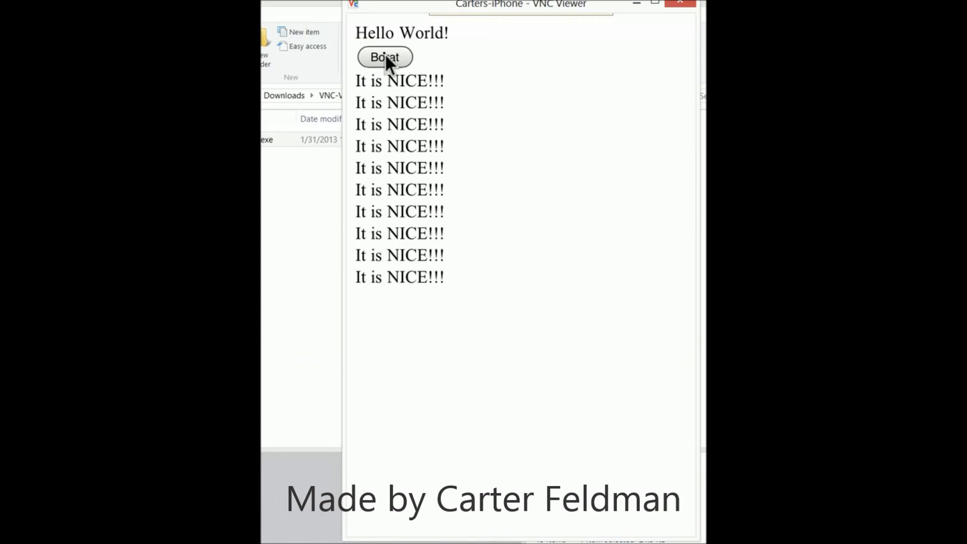
left_click(384, 56)
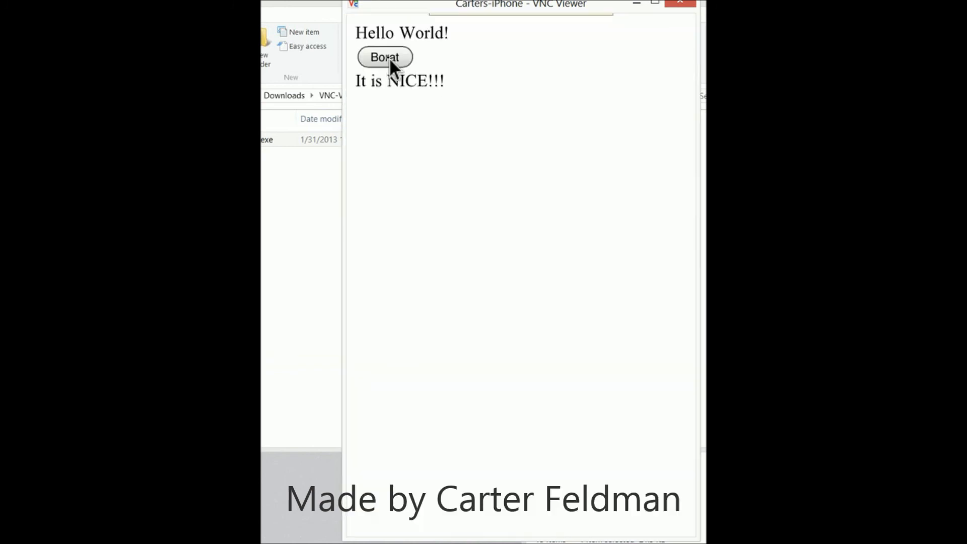
Tap the Borat button five more times to print further 'It is NICE!!!' lines.
left_click(384, 57)
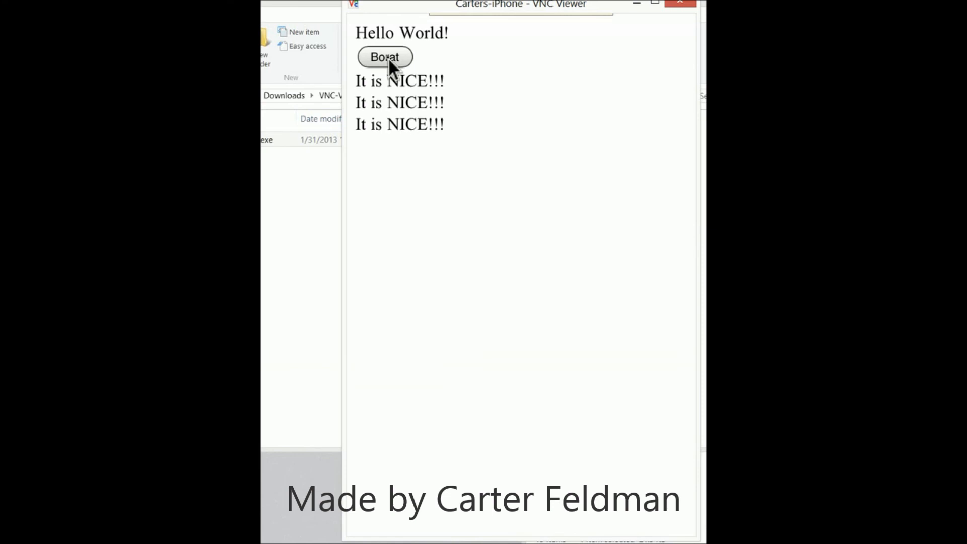
left_click(384, 56)
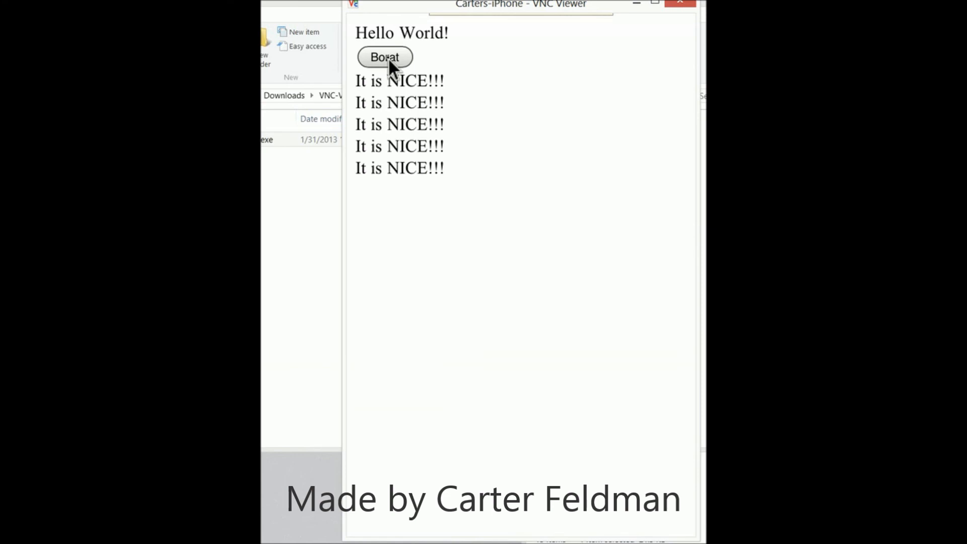
left_click(384, 56)
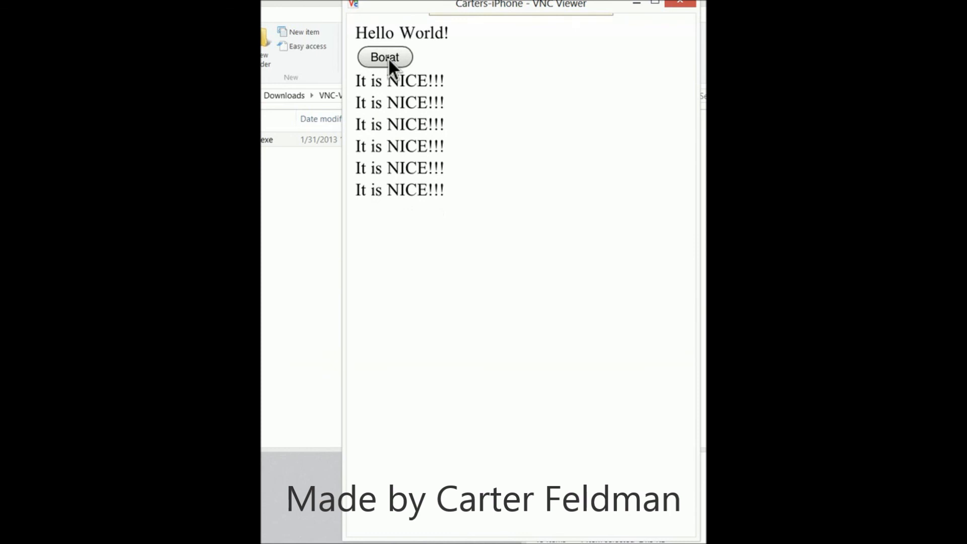
left_click(384, 56)
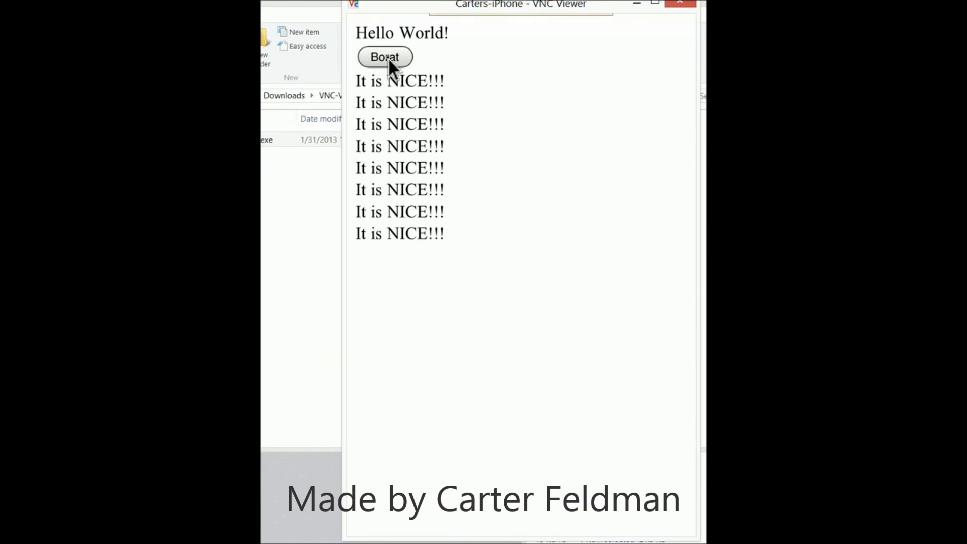
left_click(384, 56)
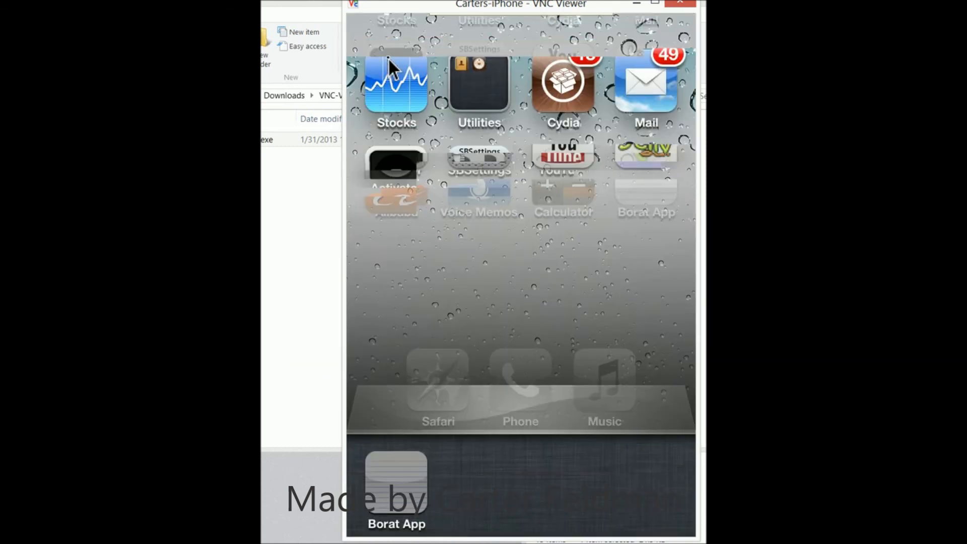